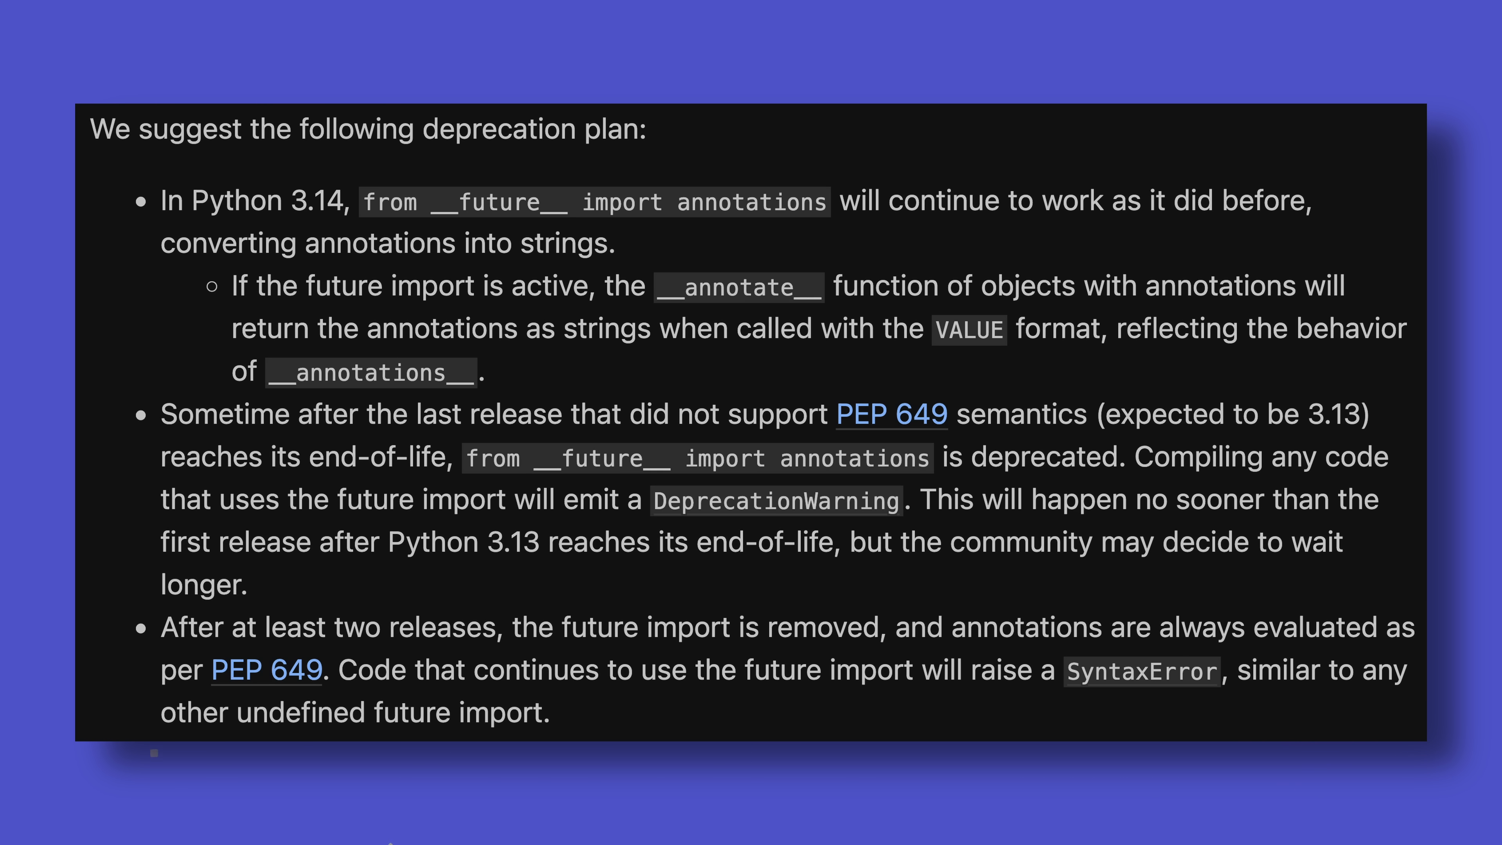
pyautogui.scroll(-3)
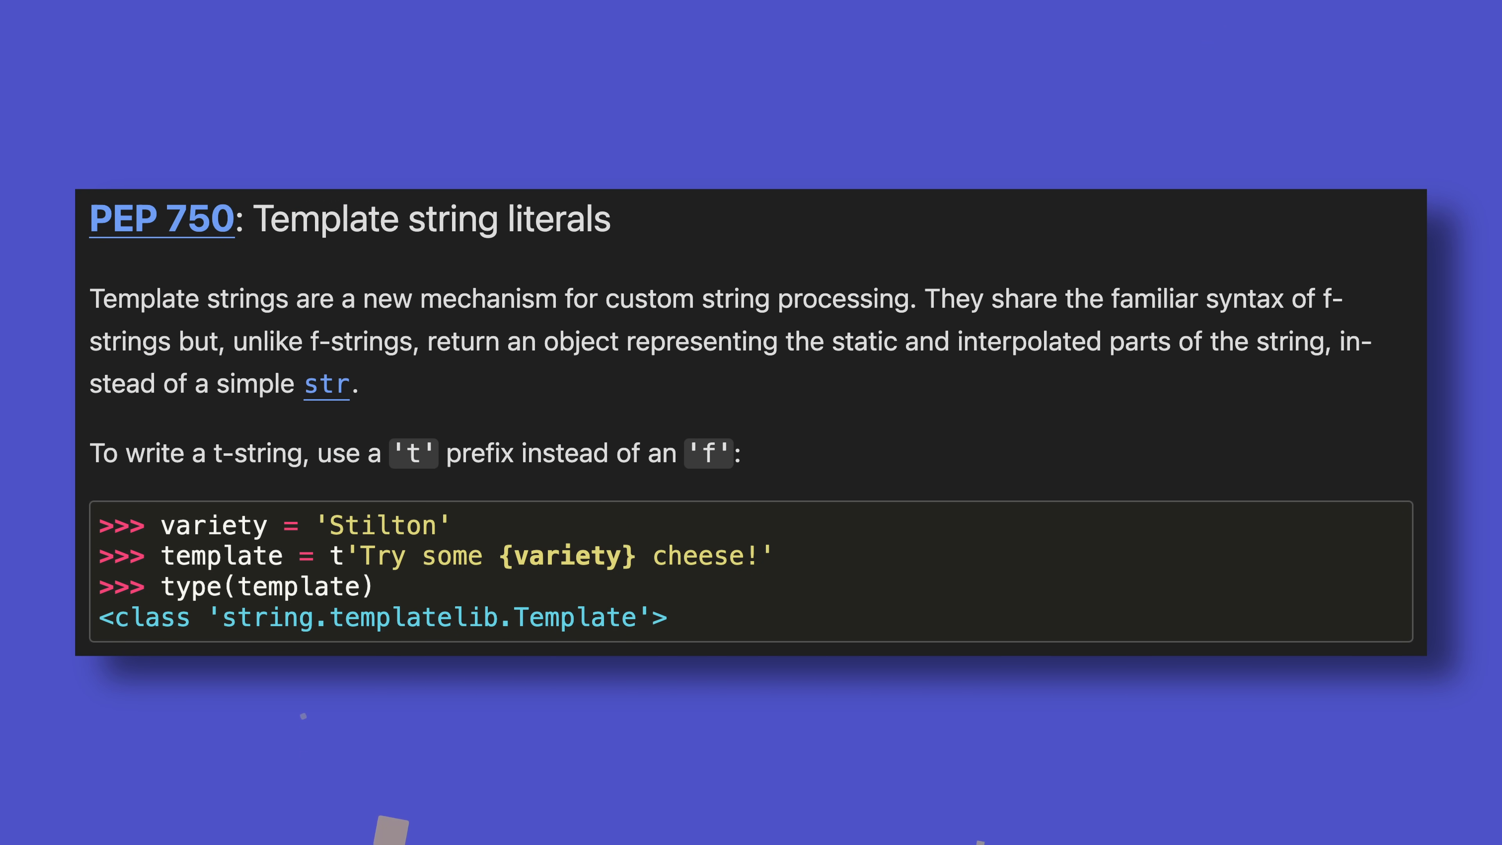
pyautogui.scroll(-3)
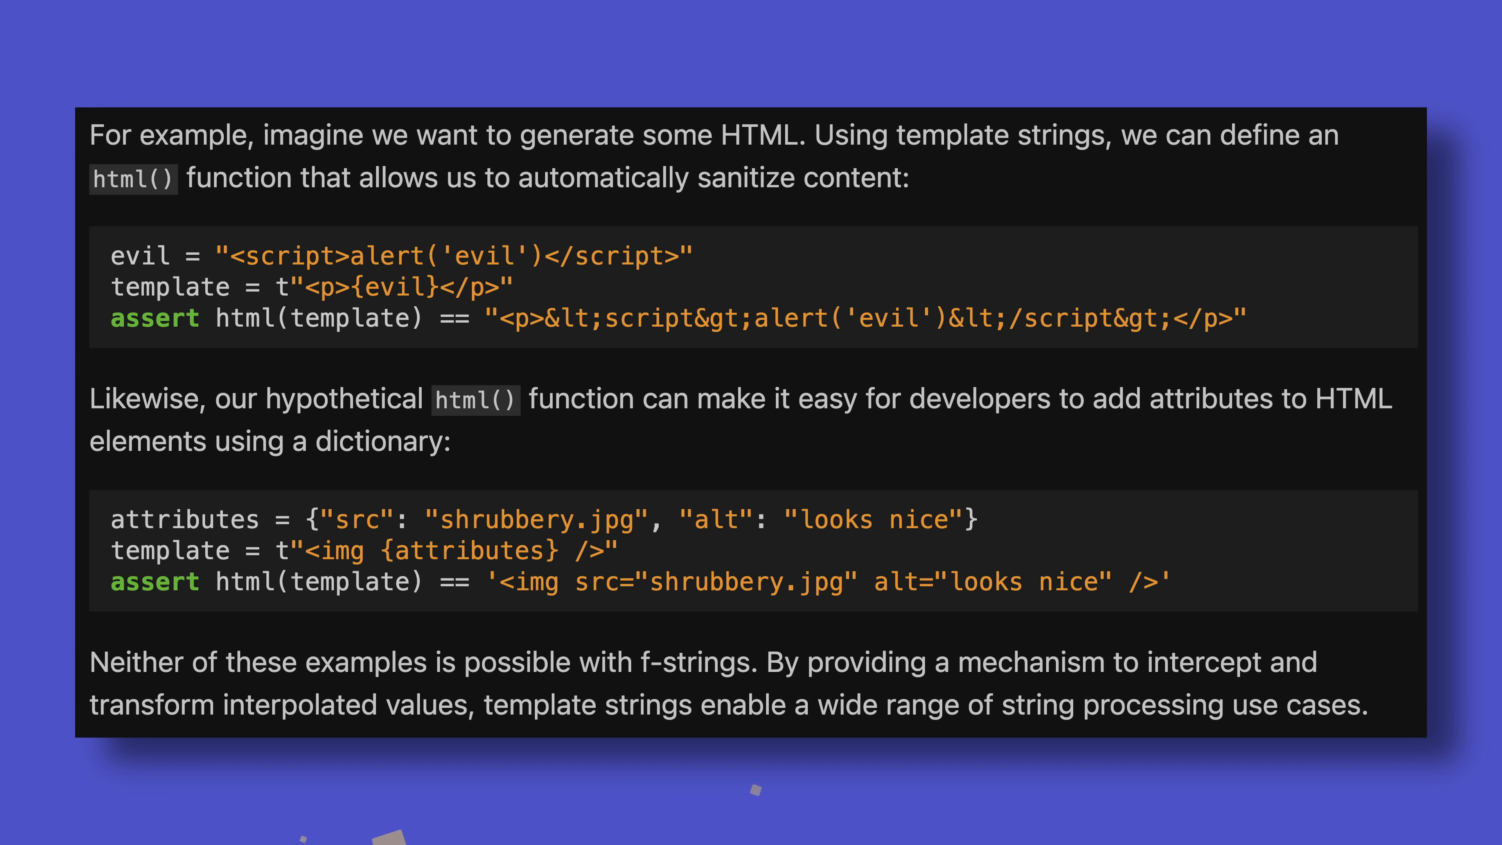
pyautogui.scroll(-3)
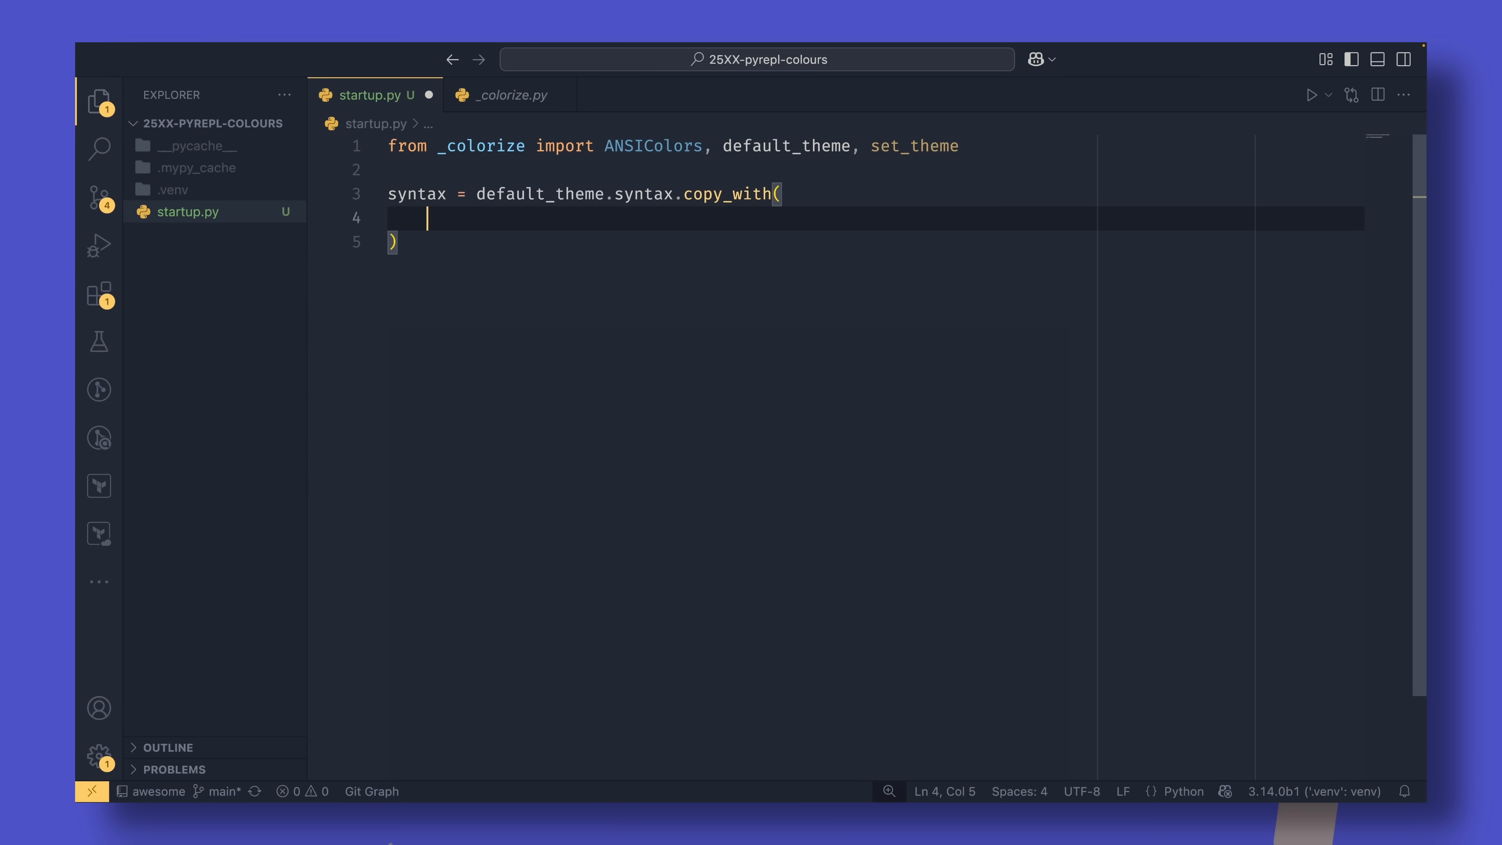
pyautogui.write('prompt=ANSIColors.BOLD_BLUE,')
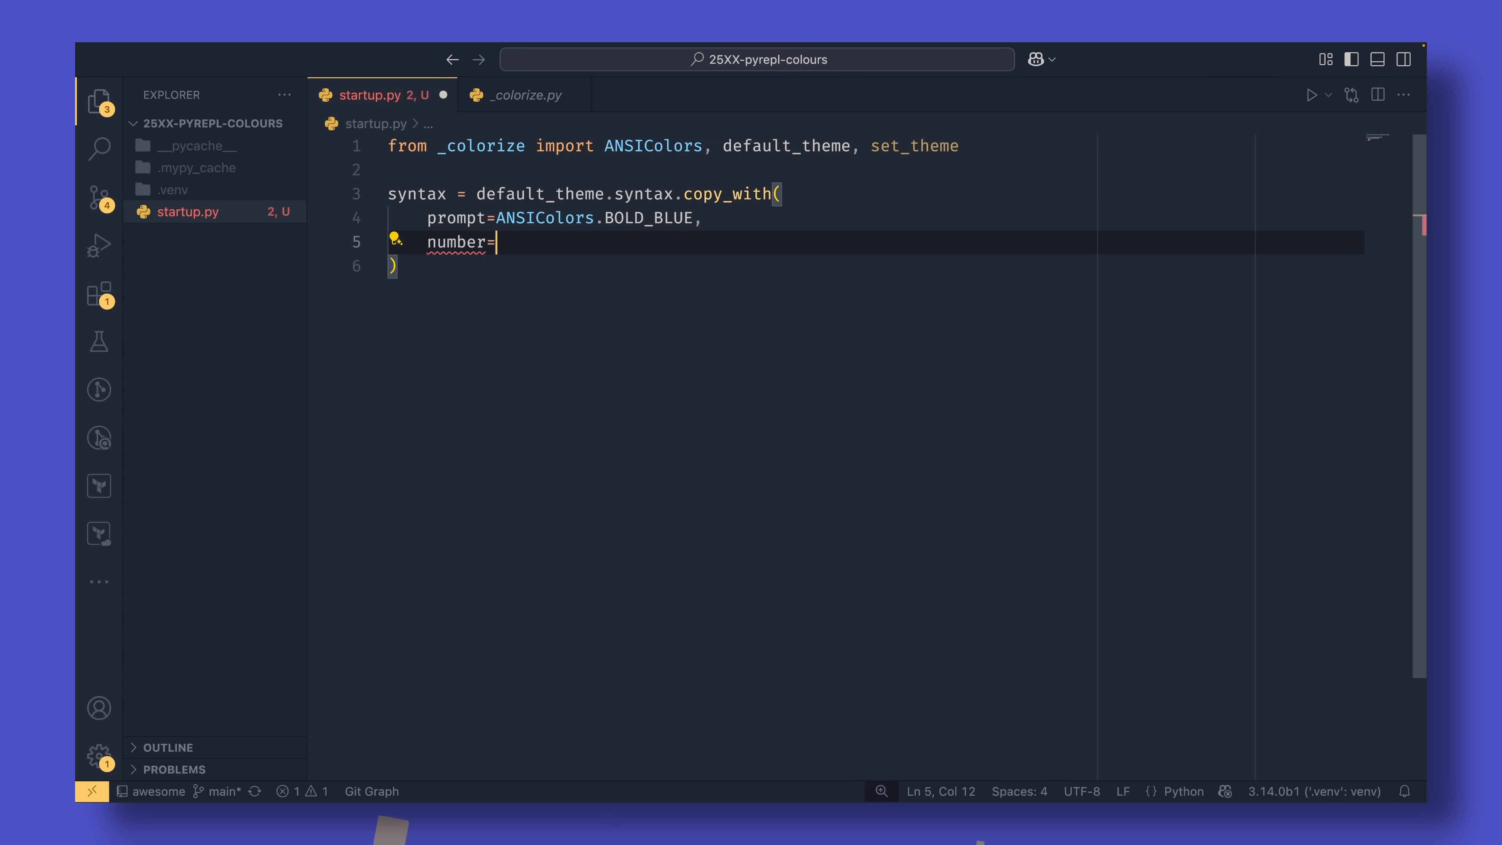
pyautogui.write('ANSIColors.GREEN,')
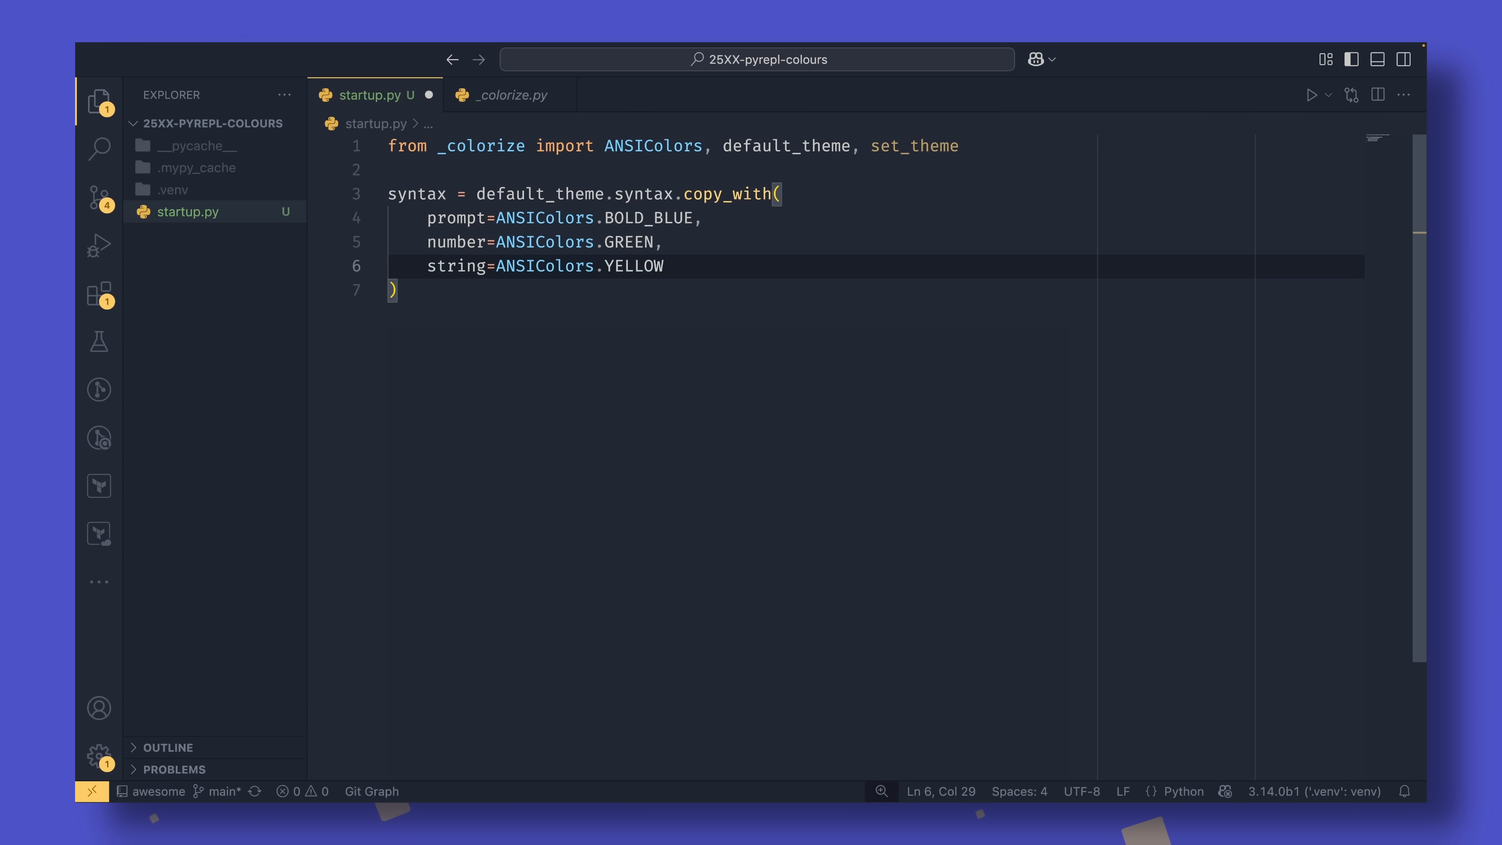
pyautogui.write('traceback = default_theme.traceback.copy_with()')
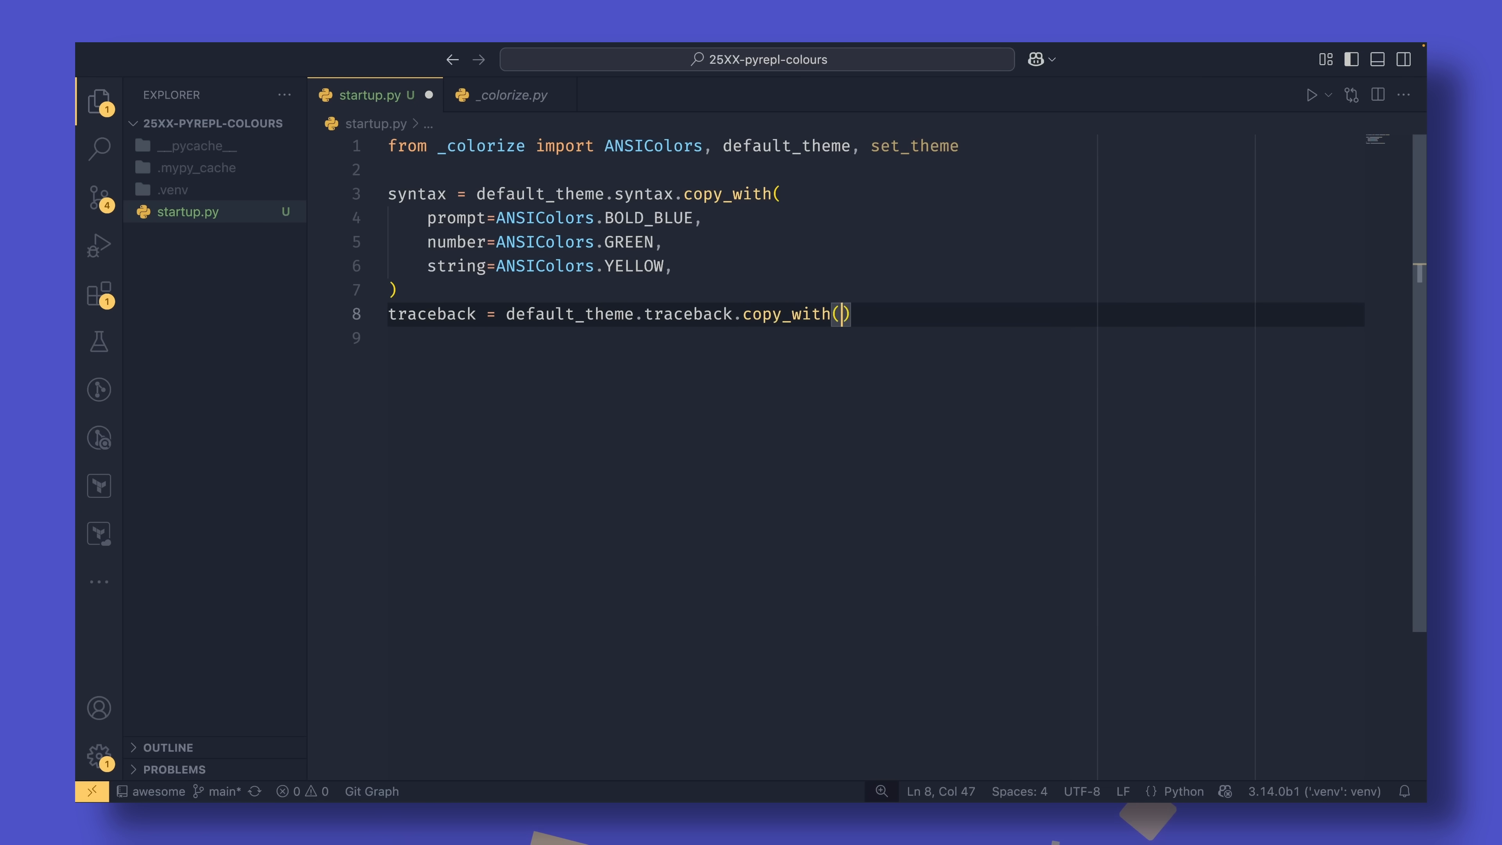
pyautogui.write('type=ANSIColors.BOLD_RED')
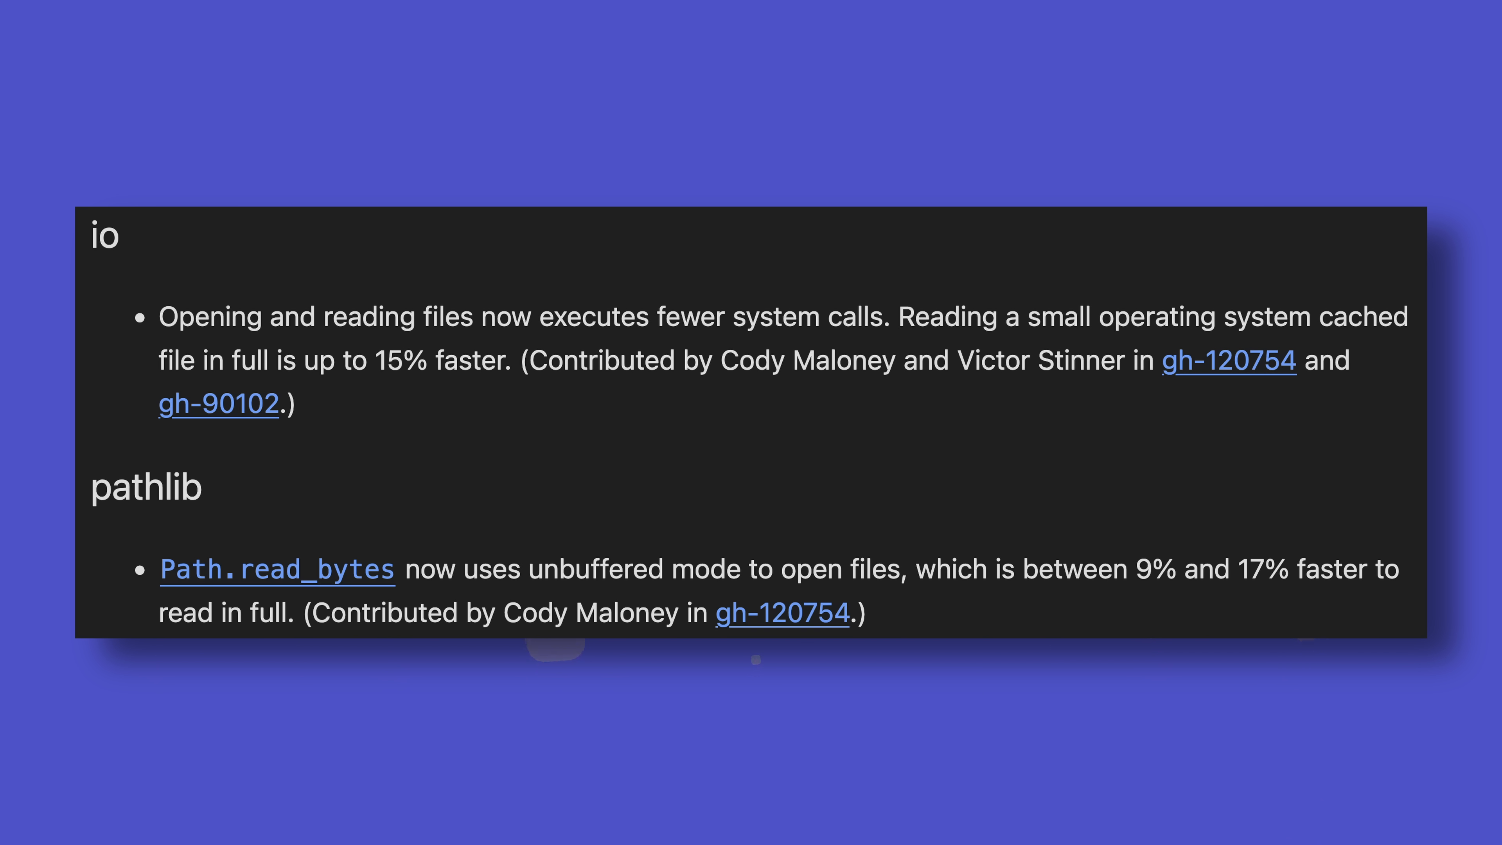
pyautogui.scroll(-3)
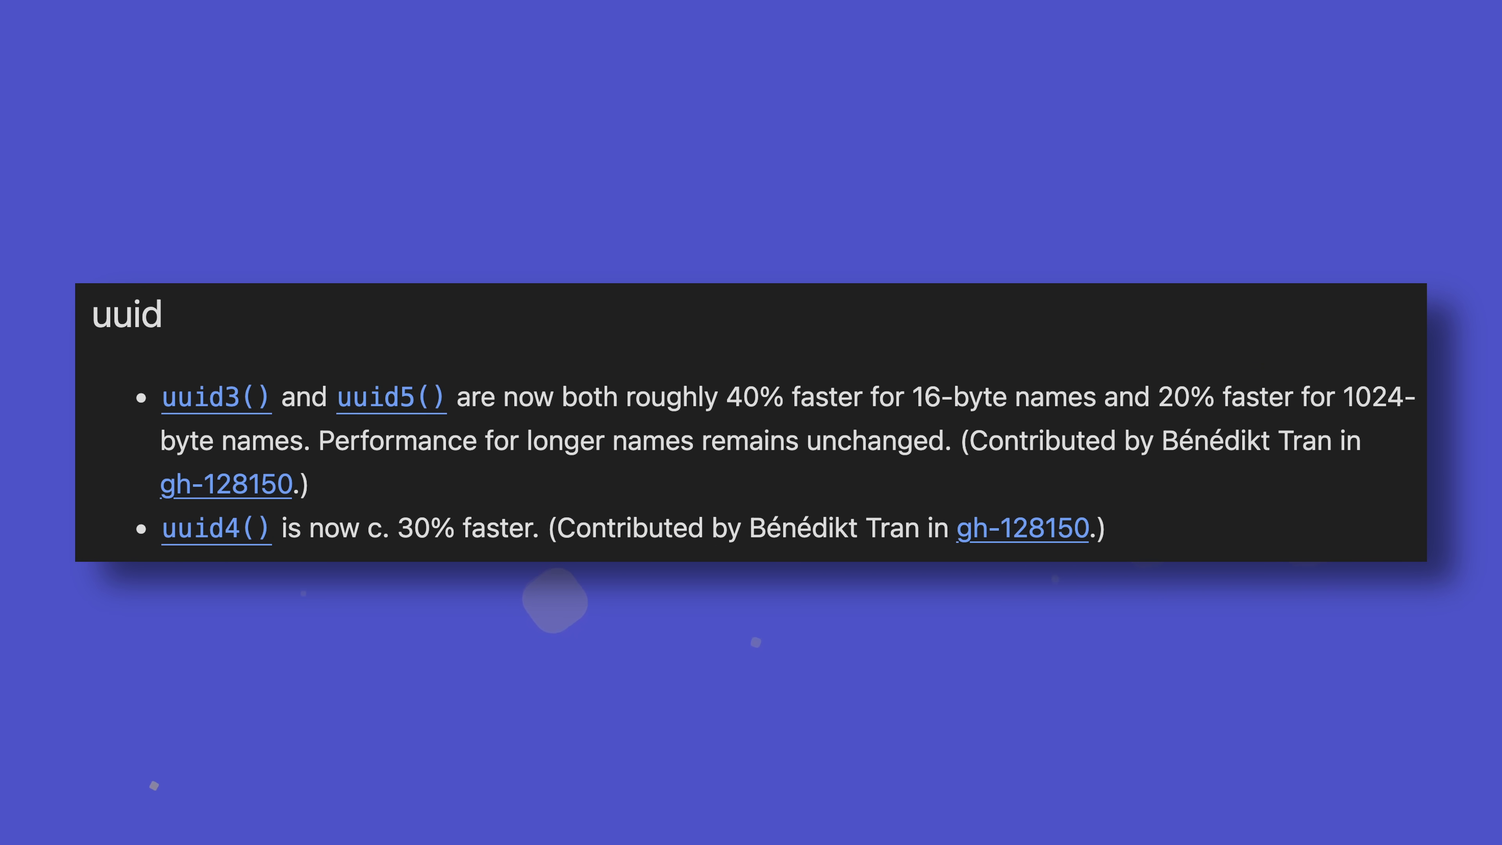